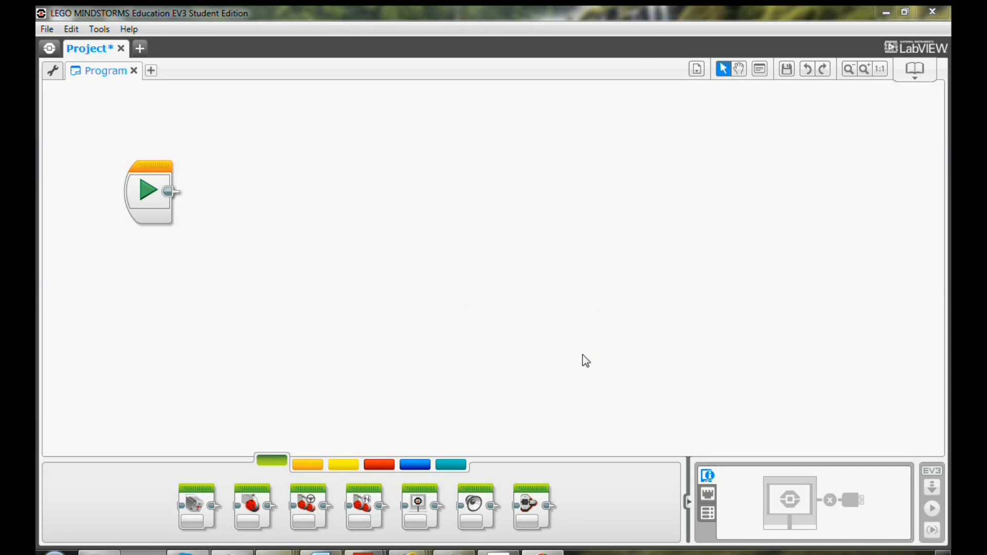
{"action": "mouse_move", "coordinate": [563, 390]}
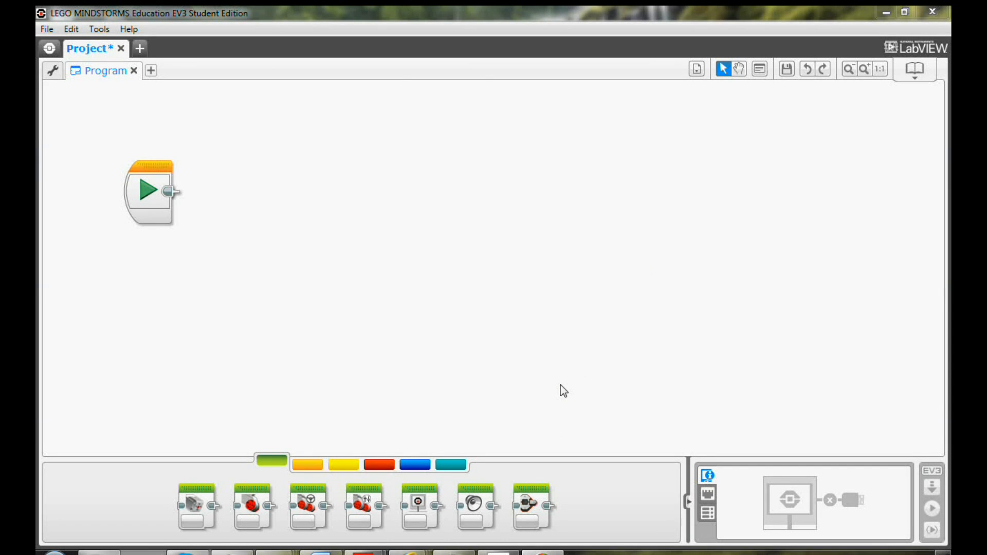
{"action": "mouse_move", "coordinate": [515, 298]}
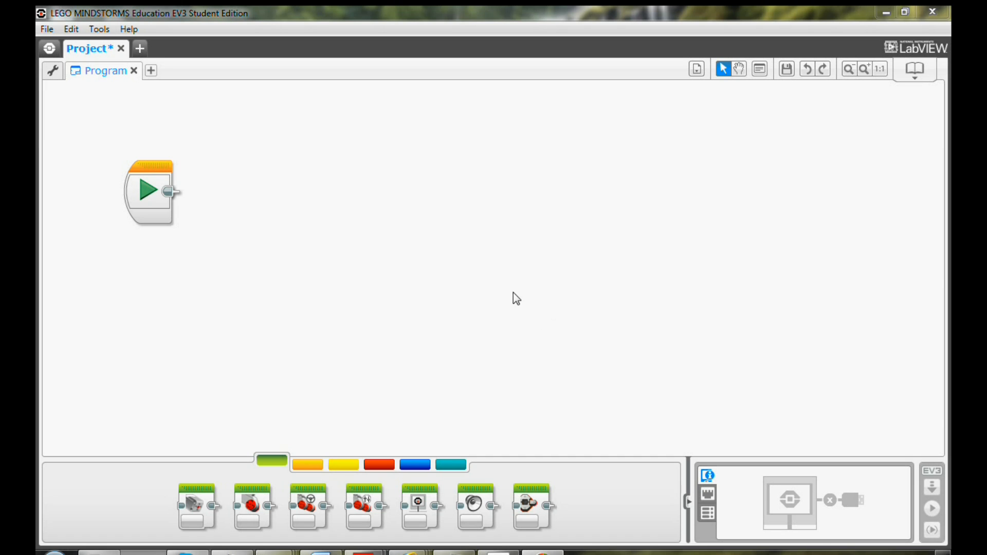
{"action": "mouse_move", "coordinate": [257, 505]}
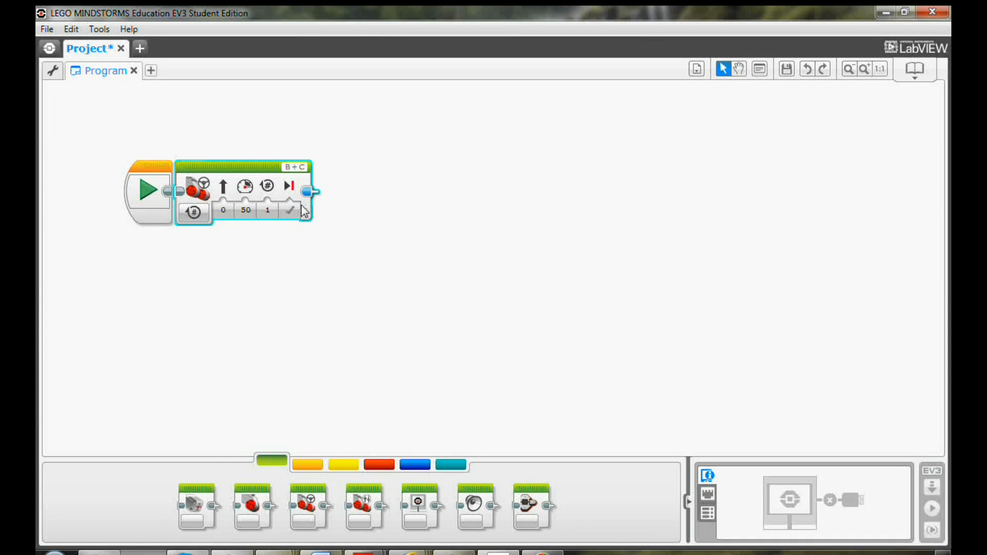
{"action": "mouse_move", "coordinate": [303, 250]}
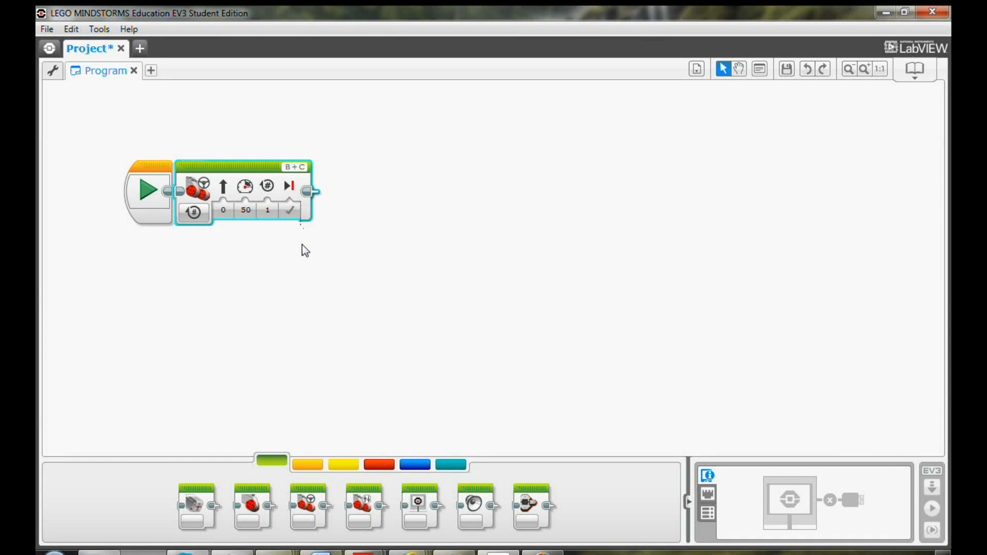
{"action": "mouse_move", "coordinate": [313, 251]}
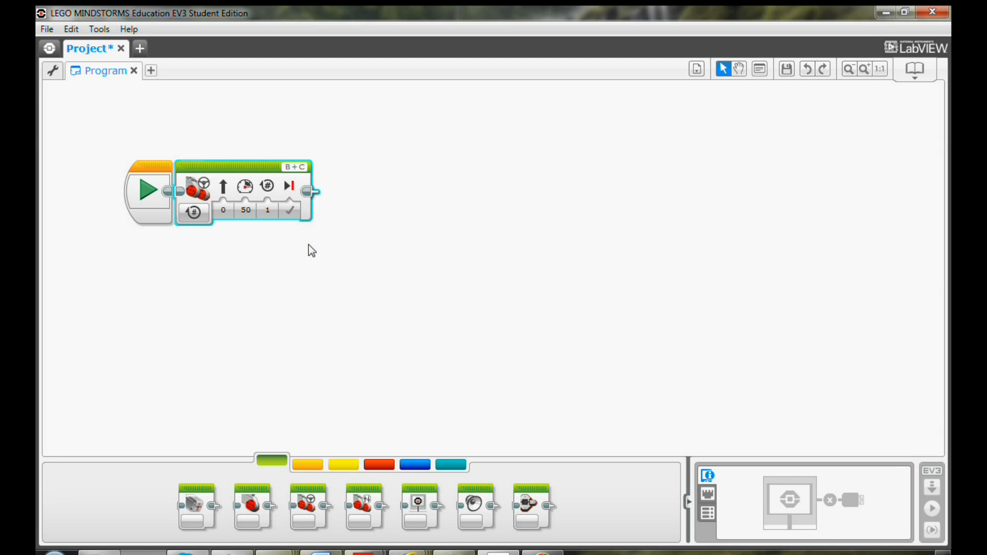
{"action": "left_click", "coordinate": [193, 213]}
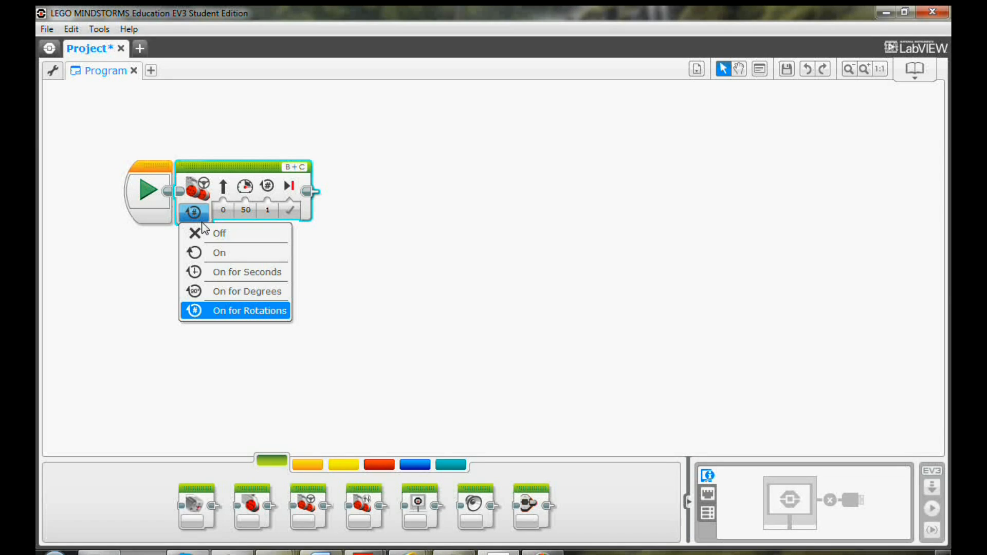
{"action": "mouse_move", "coordinate": [235, 252]}
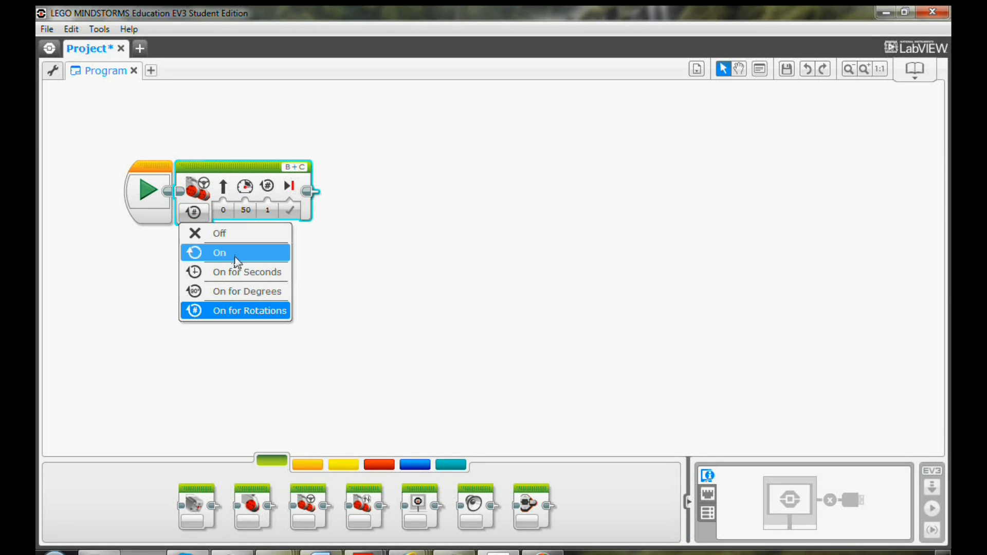
{"action": "mouse_move", "coordinate": [275, 323]}
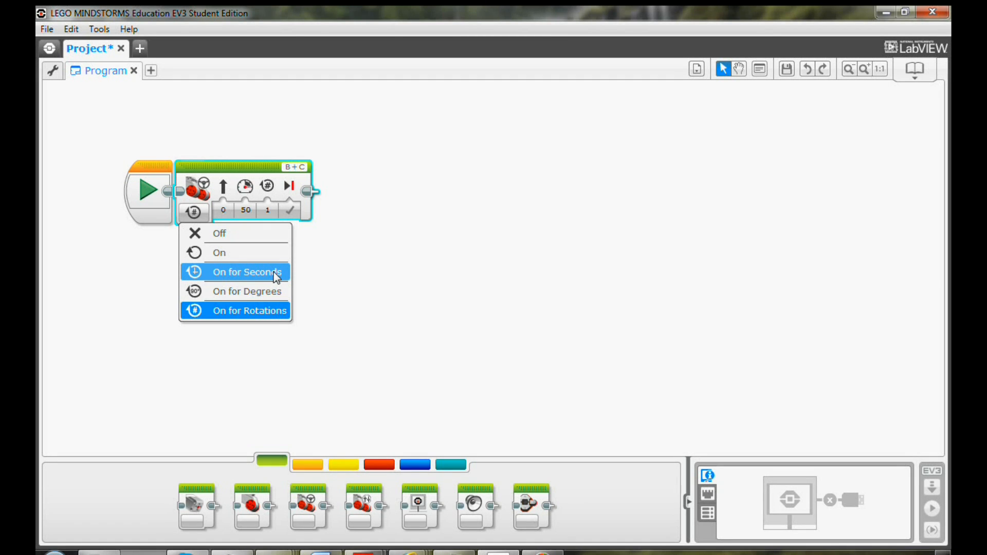
{"action": "mouse_move", "coordinate": [273, 290]}
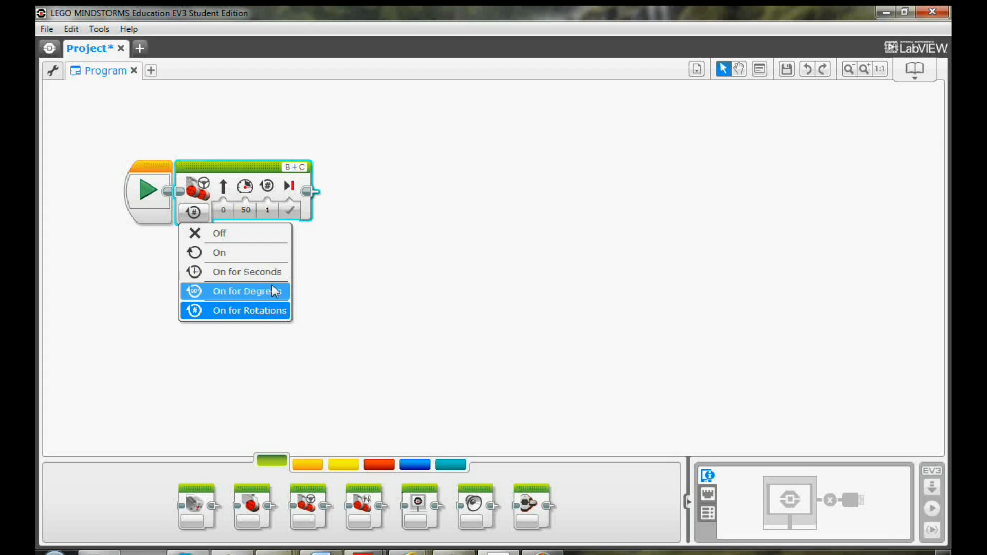
{"action": "mouse_move", "coordinate": [247, 272]}
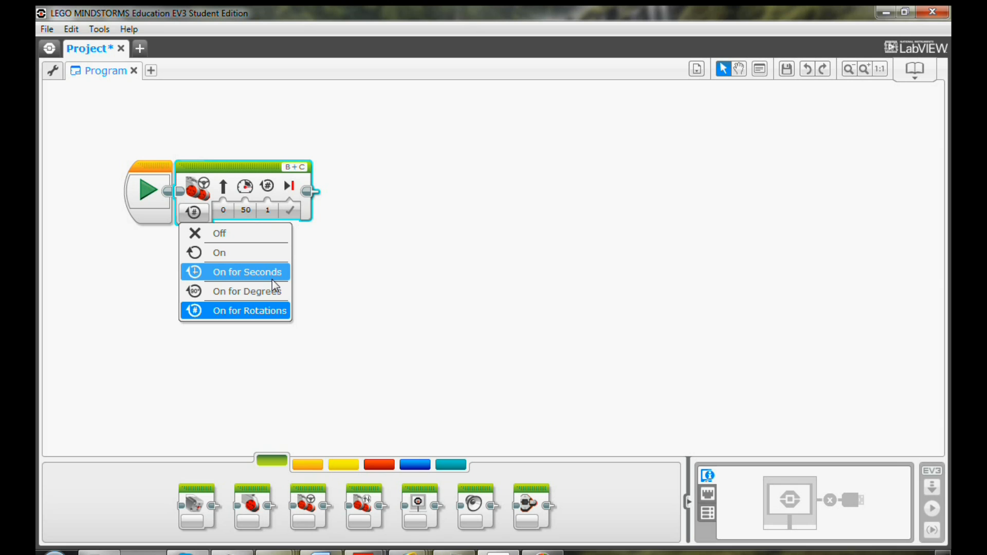
{"action": "mouse_move", "coordinate": [273, 290]}
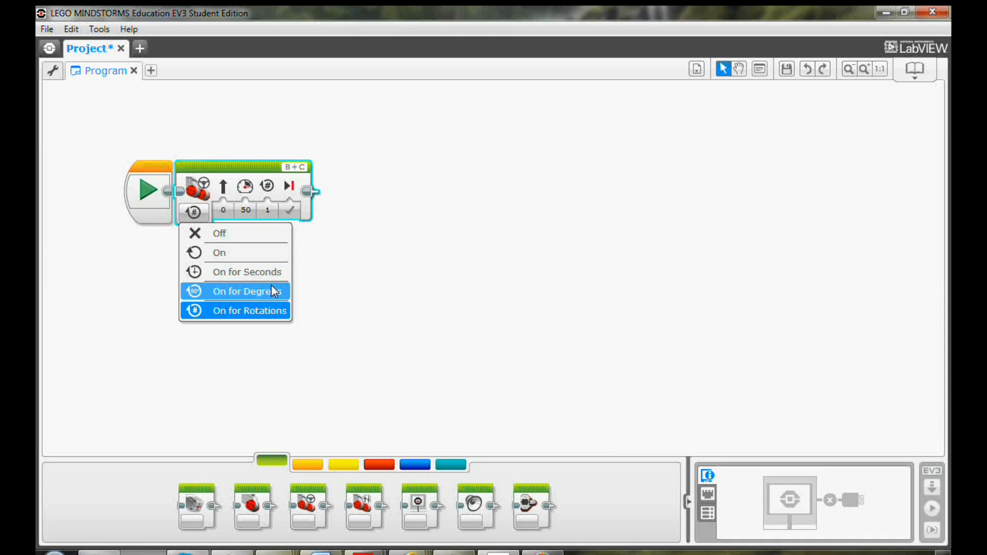
{"action": "mouse_move", "coordinate": [263, 310]}
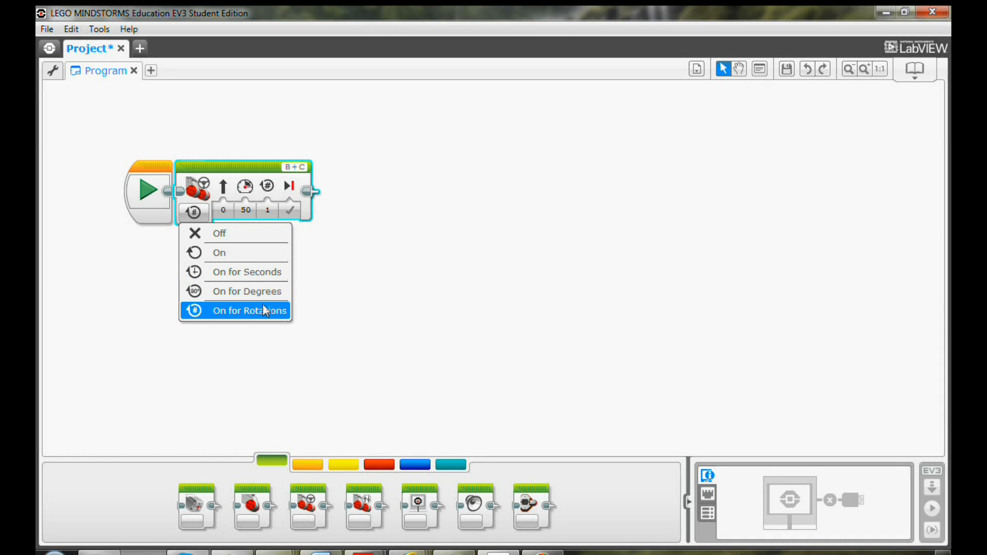
{"action": "left_click", "coordinate": [249, 310]}
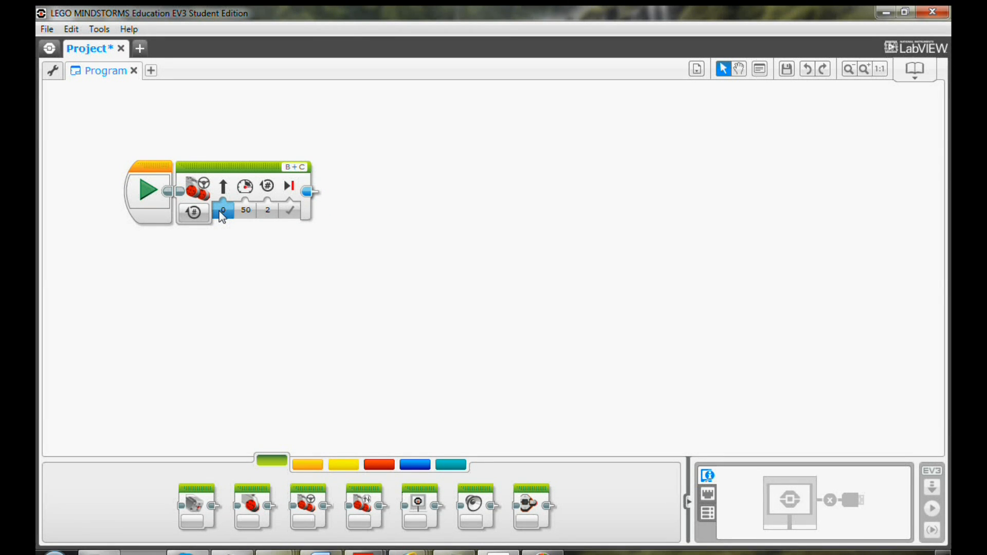
- Set the first Move Steering block to power 100 for 2 rotations
{"action": "left_click", "coordinate": [244, 210]}
{"action": "type", "text": "100"}
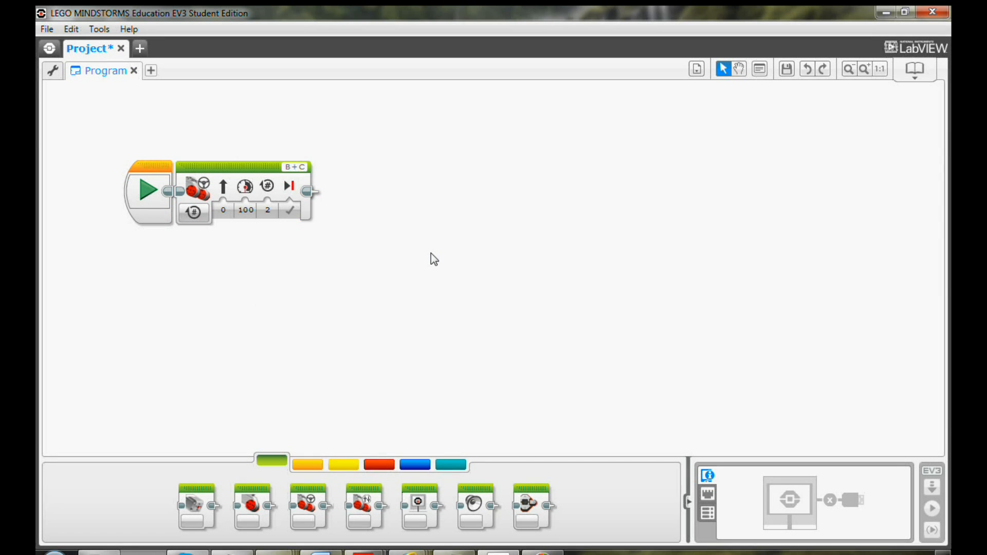
{"action": "mouse_move", "coordinate": [333, 249]}
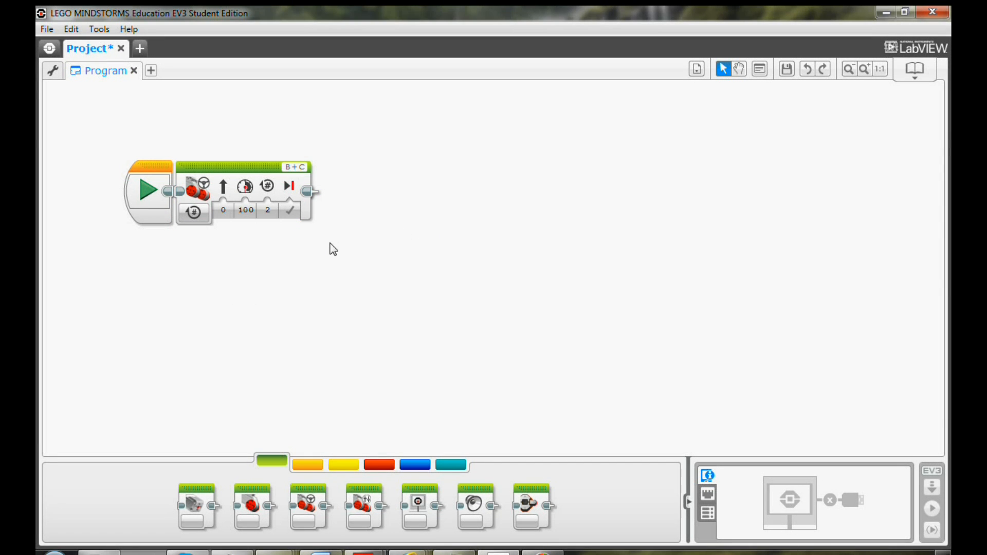
{"action": "mouse_move", "coordinate": [284, 333]}
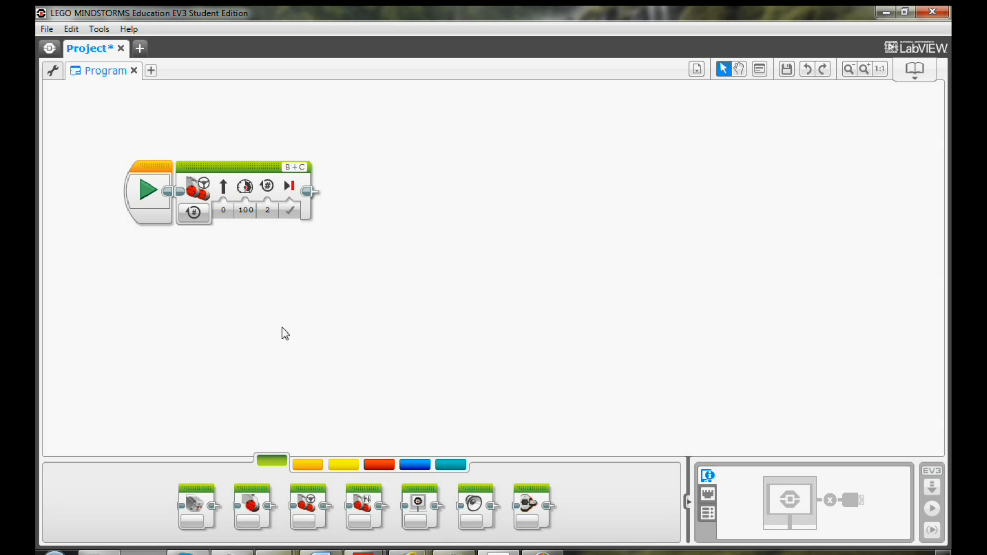
{"action": "left_click", "coordinate": [289, 209]}
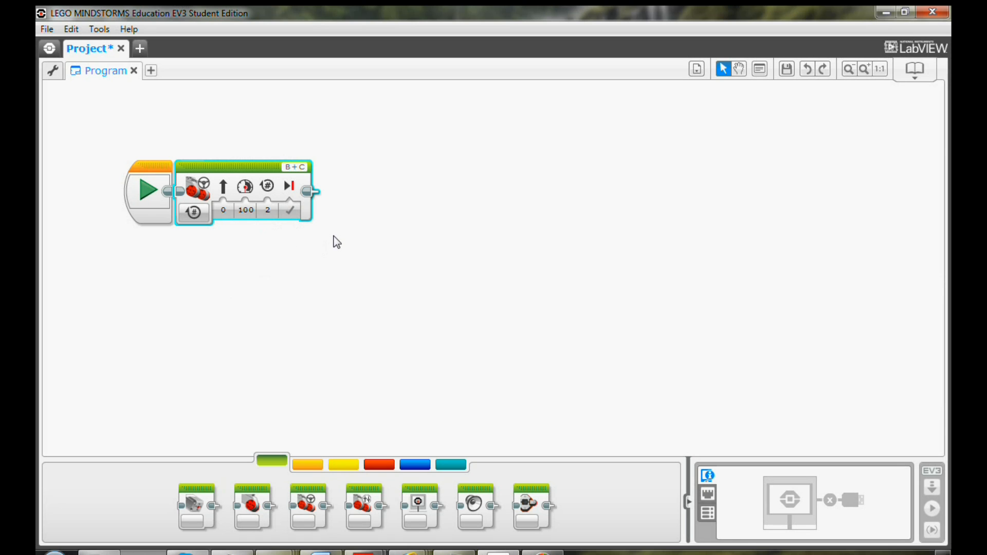
{"action": "mouse_move", "coordinate": [317, 249]}
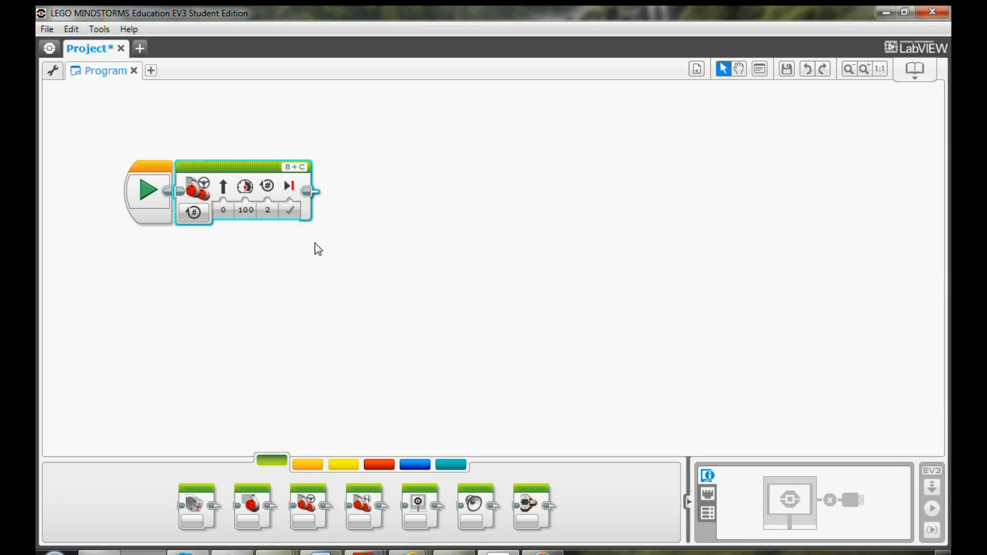
{"action": "mouse_move", "coordinate": [296, 249]}
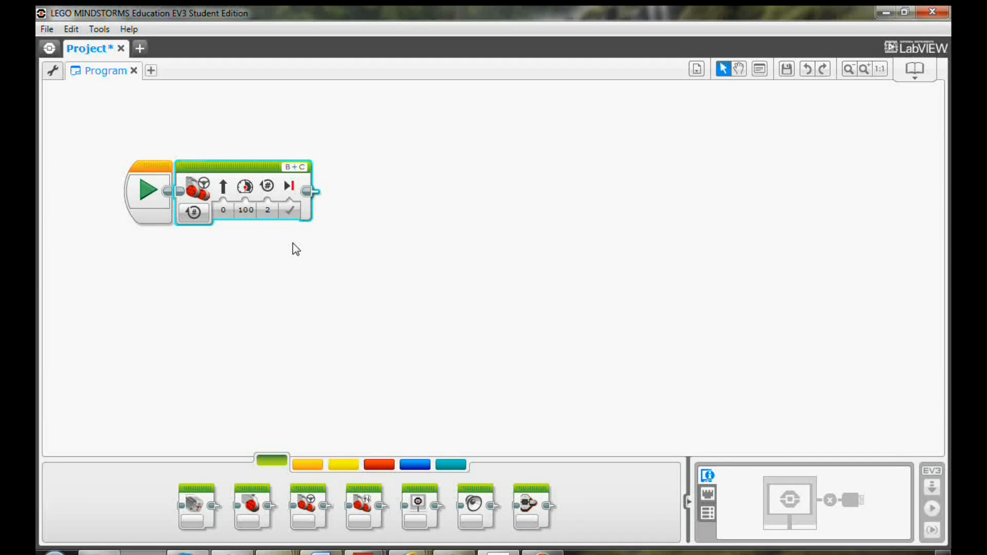
{"action": "mouse_move", "coordinate": [304, 504]}
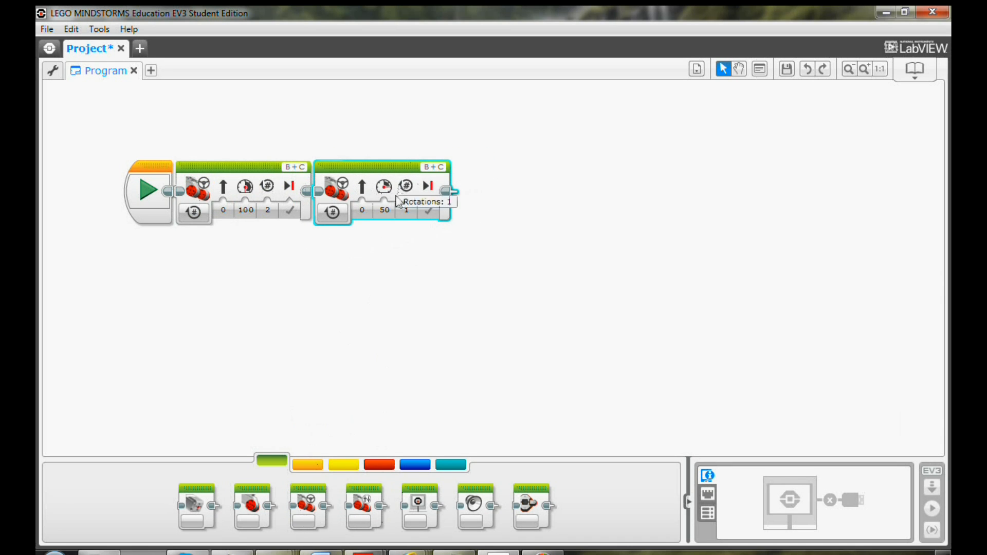
- Set the second Move Steering block's power to -100 for 1 rotation backward
{"action": "left_click", "coordinate": [383, 211]}
{"action": "type", "text": "-100"}
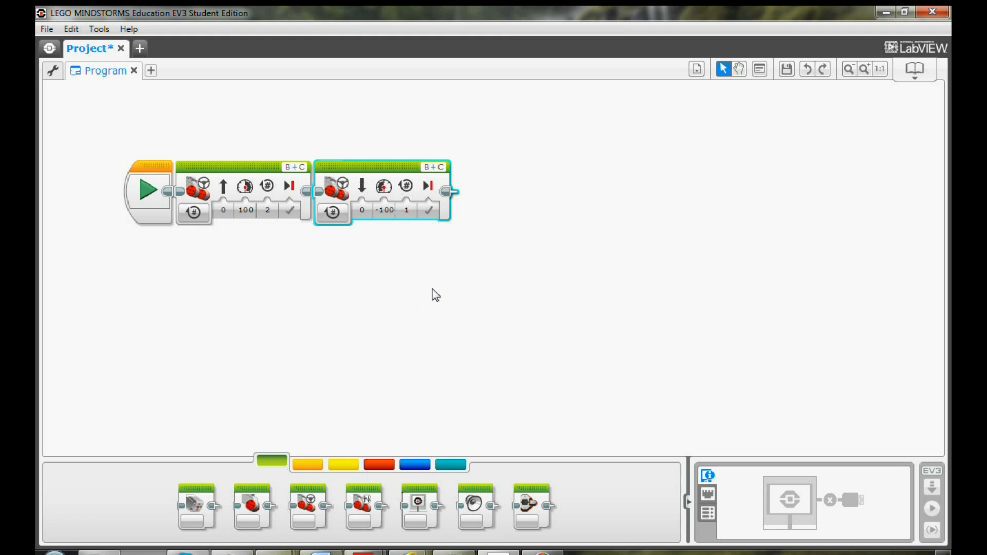
{"action": "mouse_move", "coordinate": [289, 310]}
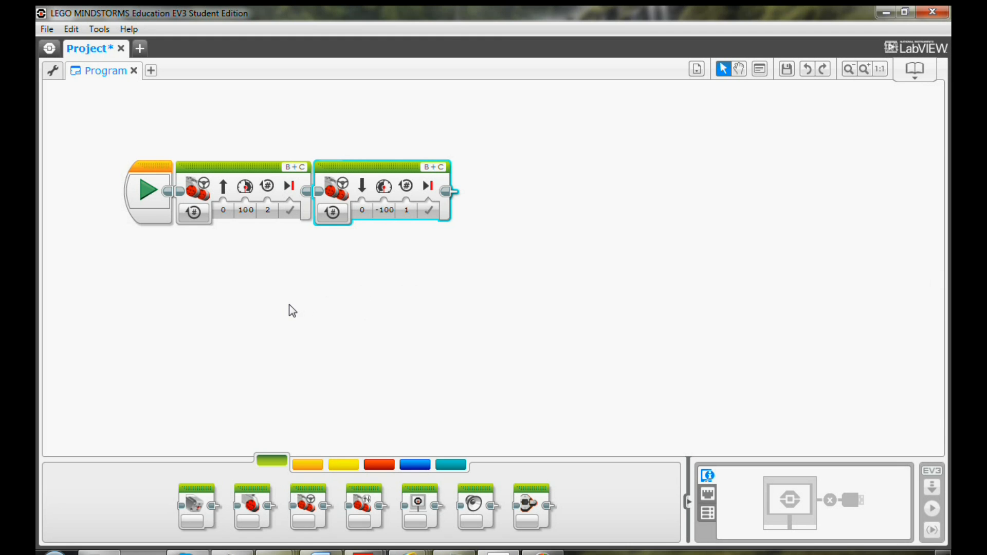
{"action": "mouse_move", "coordinate": [278, 332]}
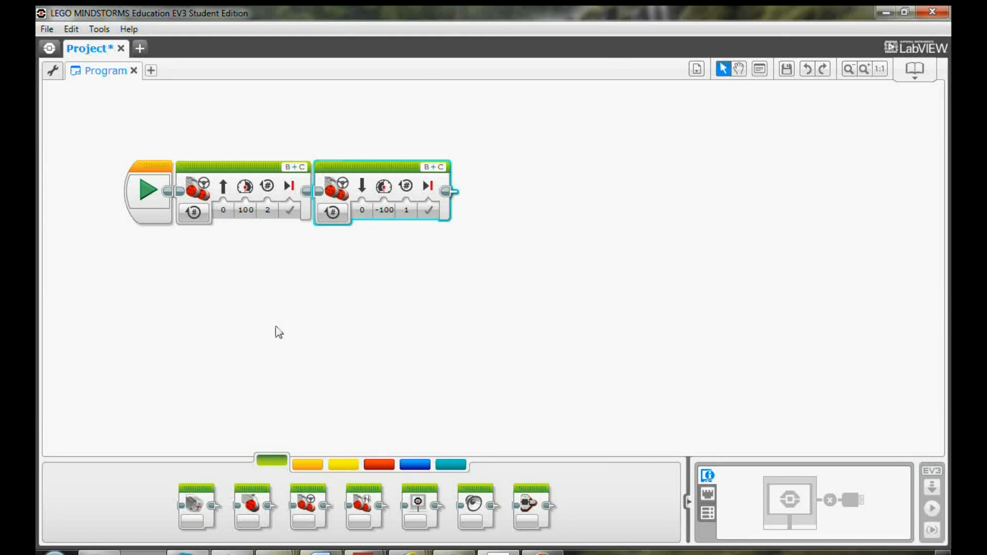
{"action": "mouse_move", "coordinate": [323, 315]}
{"action": "type", "text": "2"}
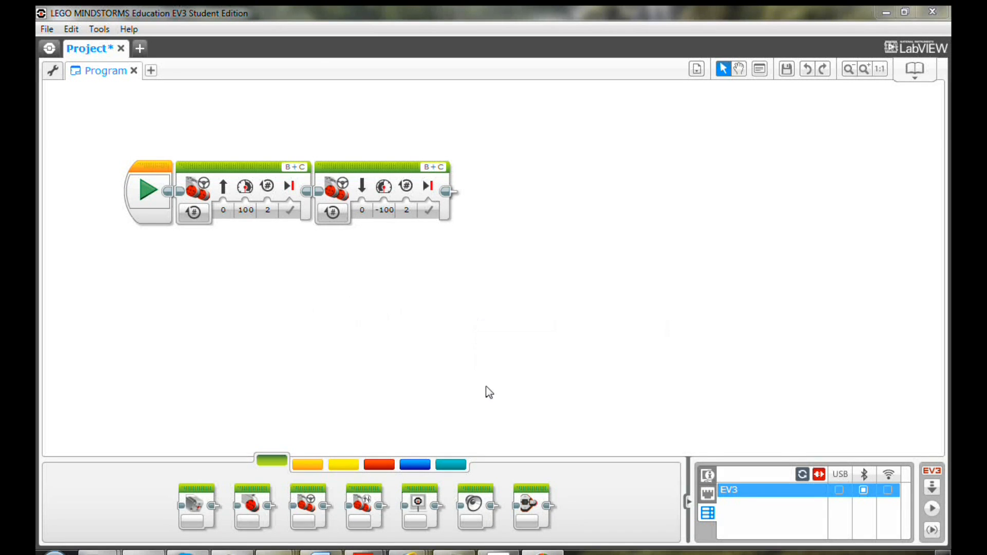
{"action": "mouse_move", "coordinate": [495, 399]}
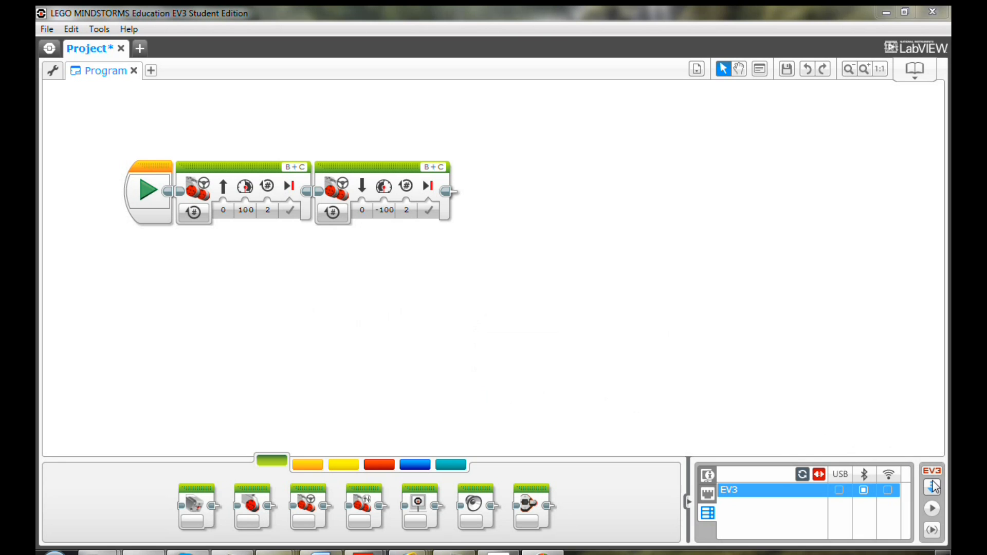
{"action": "mouse_move", "coordinate": [933, 492]}
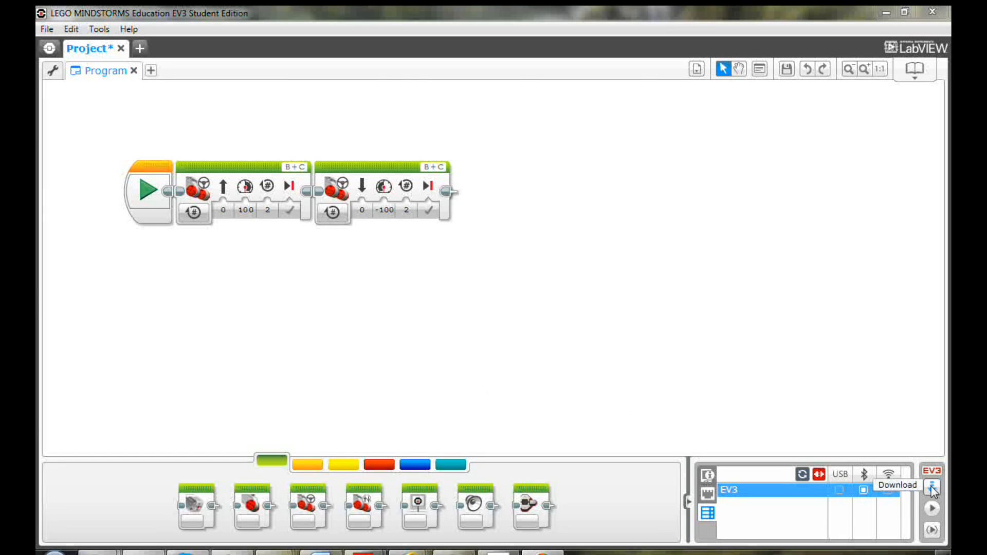
{"action": "mouse_move", "coordinate": [957, 500]}
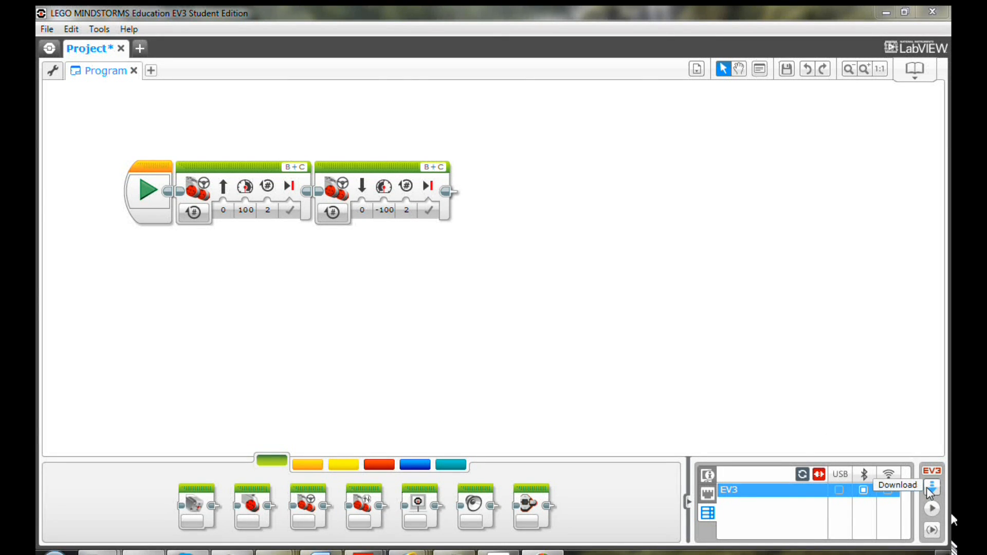